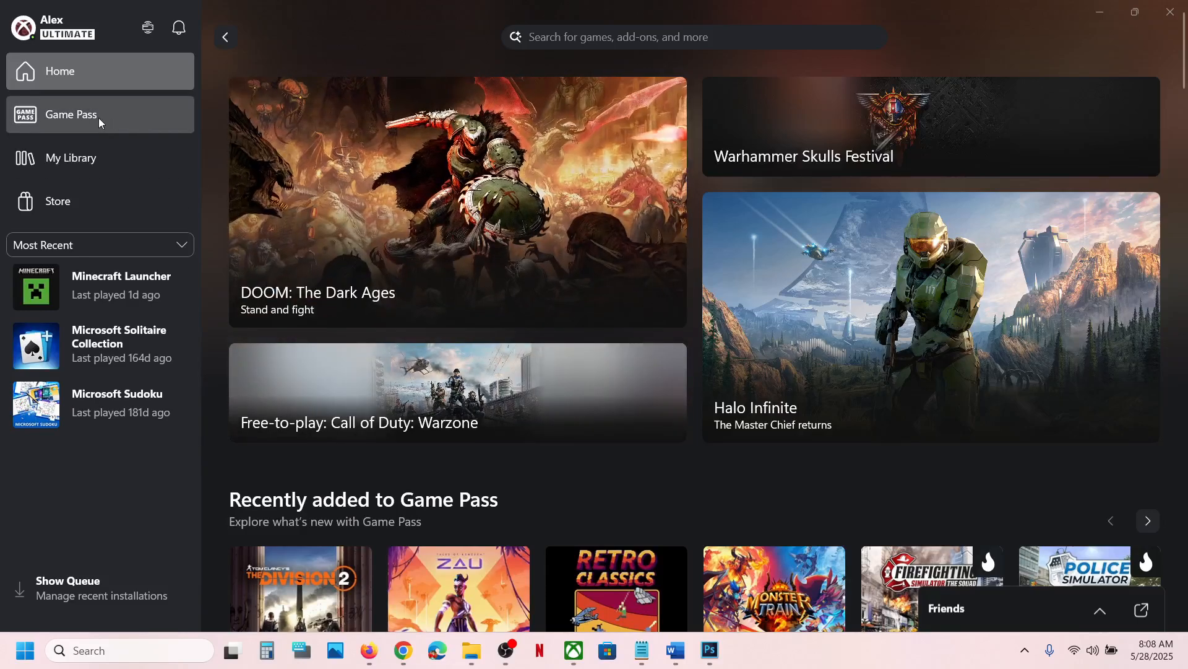
# Step: Search the Game Pass EA game trials for 'F1 25' and reach its game page
pyautogui.click(70, 114)
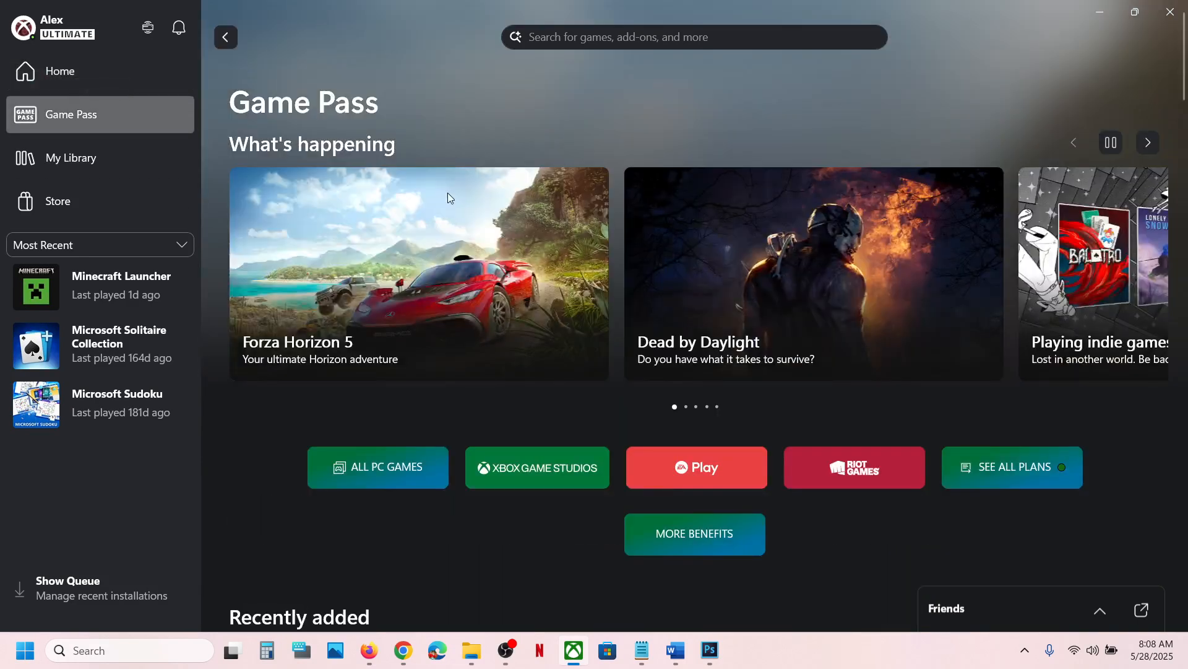
pyautogui.scroll(-3)
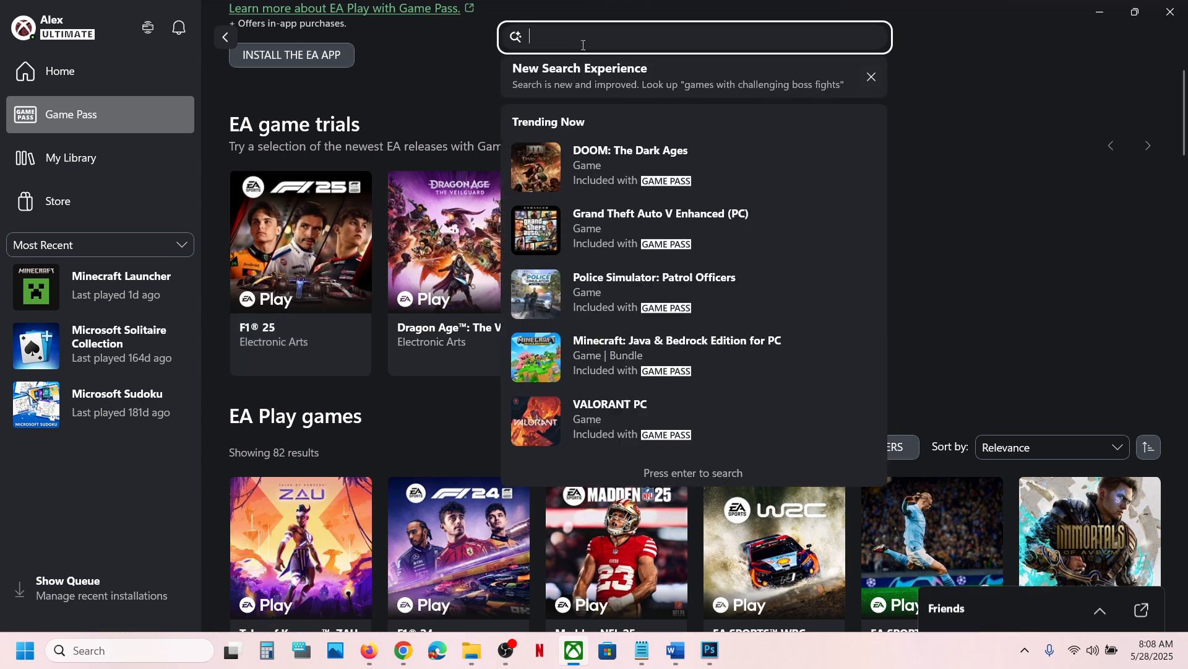
pyautogui.write('F1 25')
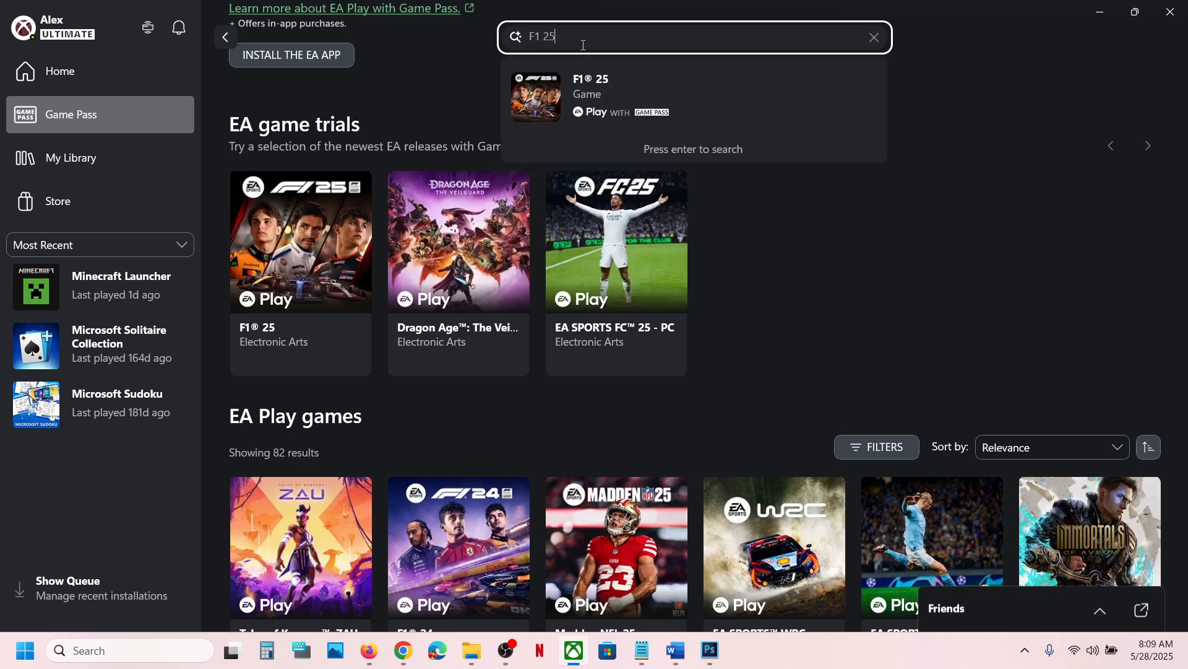
pyautogui.moveTo(334, 257)
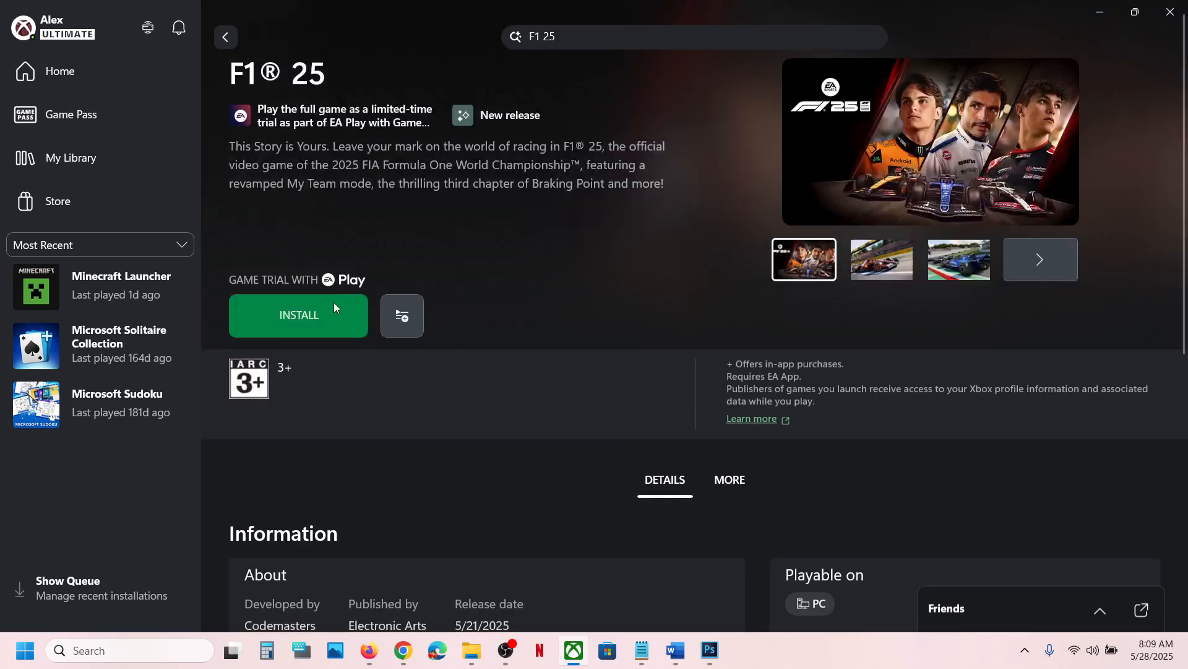
pyautogui.moveTo(300, 282)
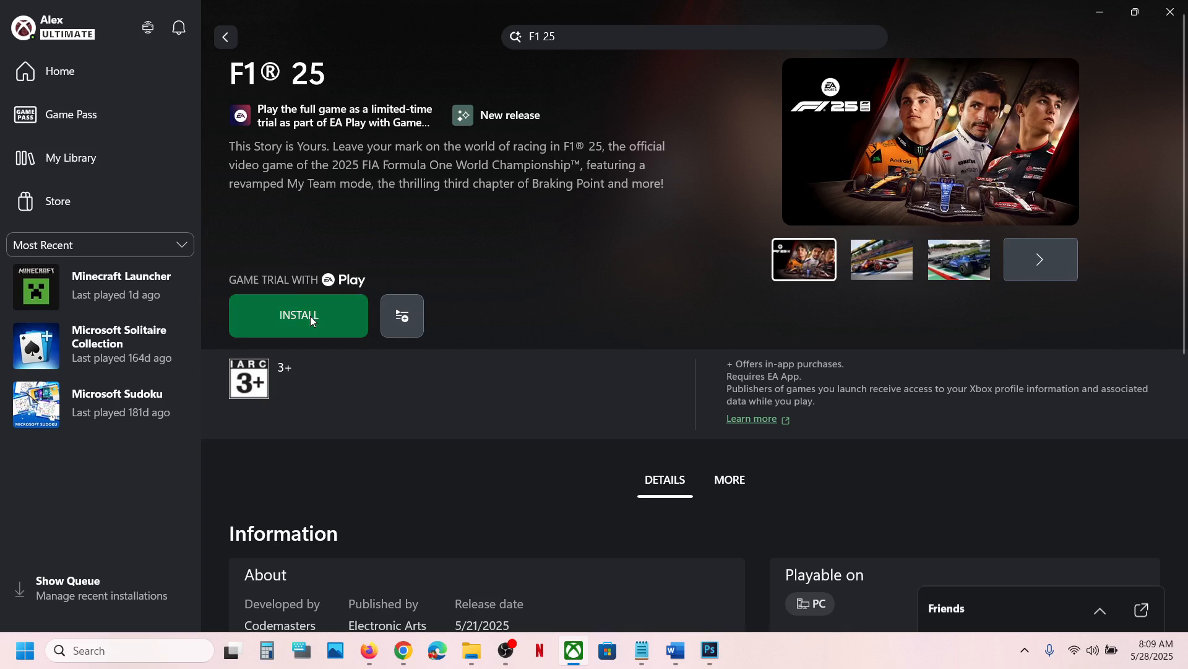
# Step: Install the F1 25 trial, accepting the one-time EA app setup so its installer starts downloading
pyautogui.click(299, 316)
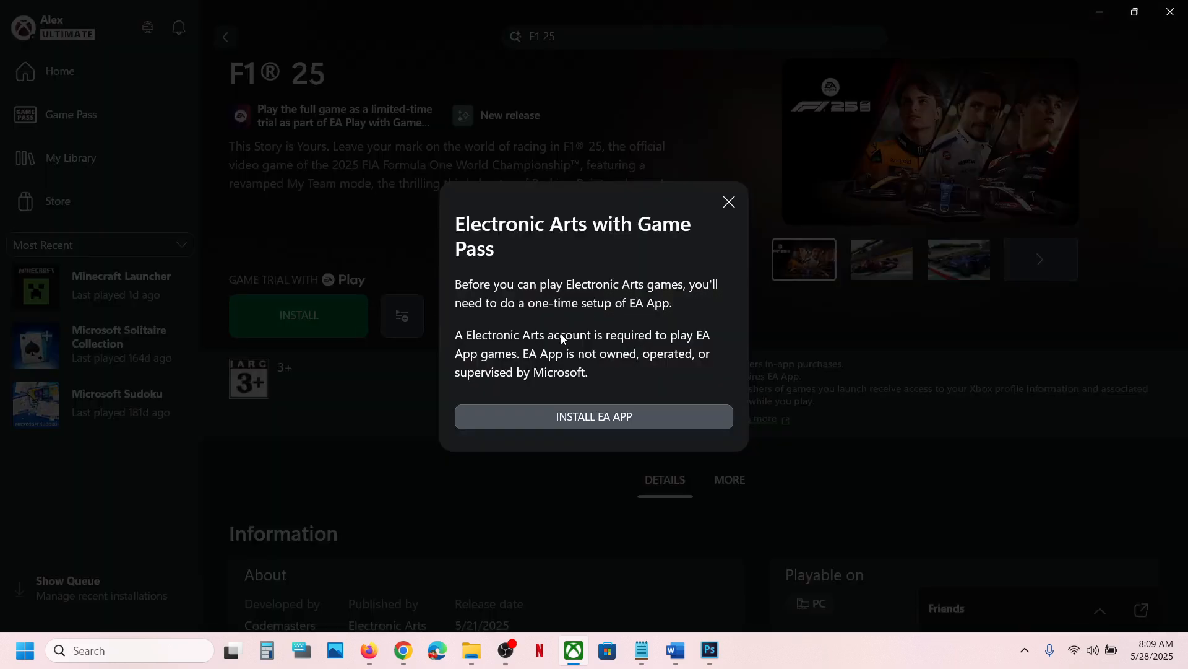
pyautogui.moveTo(577, 416)
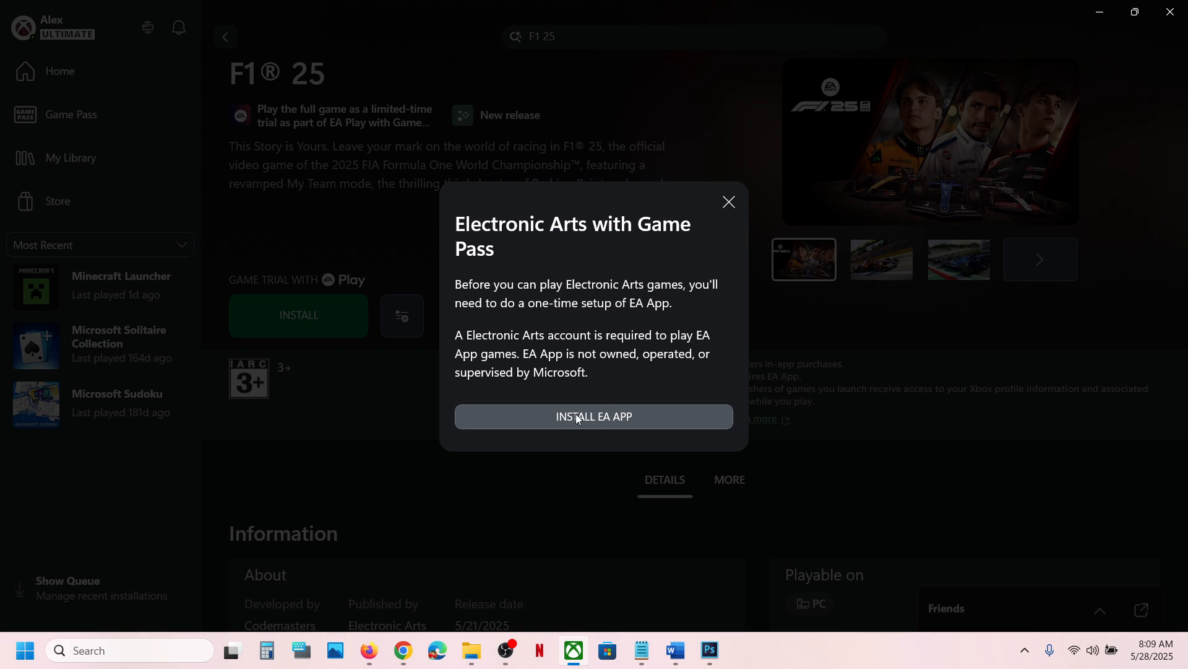
pyautogui.click(728, 201)
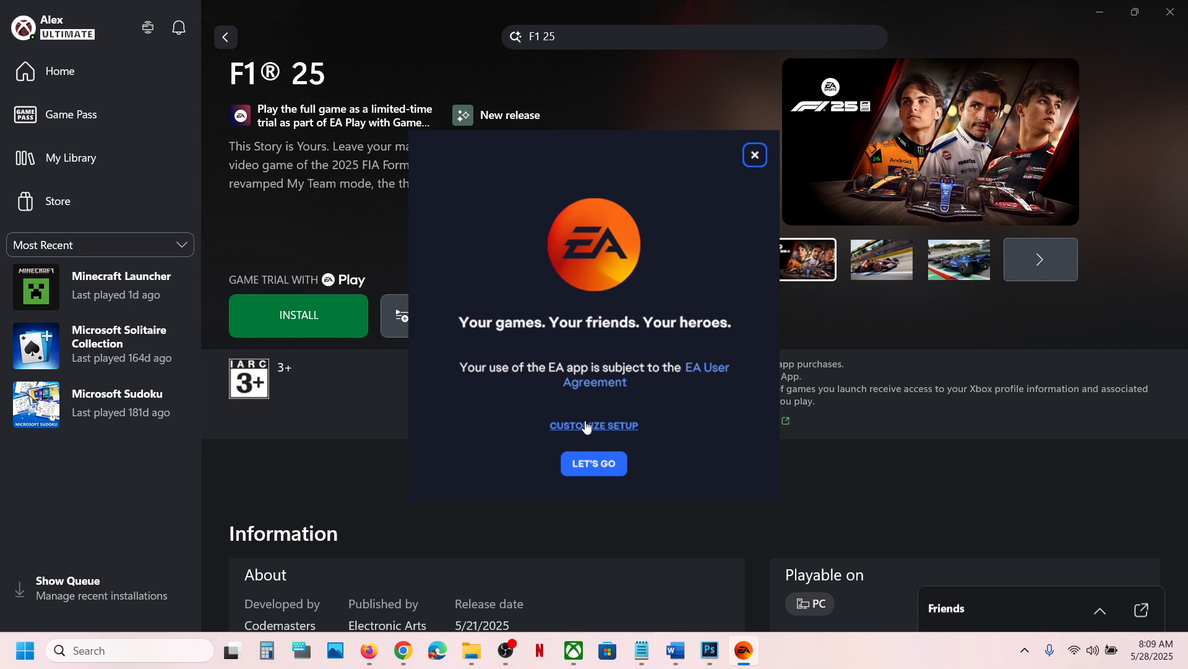
pyautogui.click(595, 463)
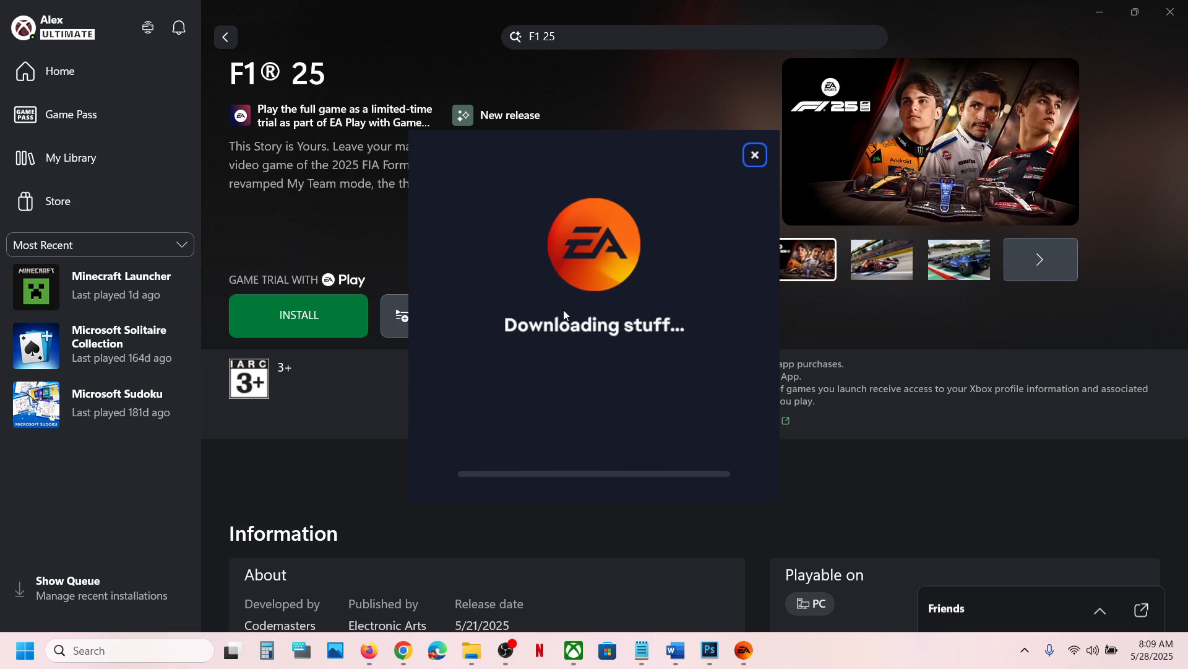
pyautogui.moveTo(542, 376)
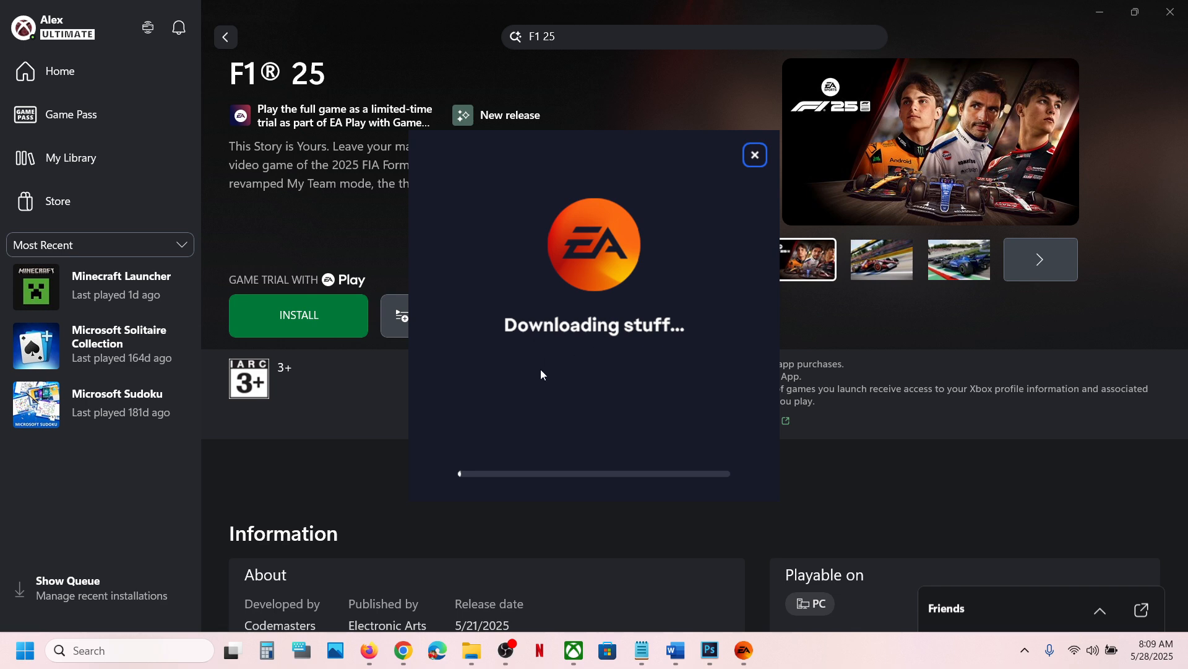
pyautogui.moveTo(592, 342)
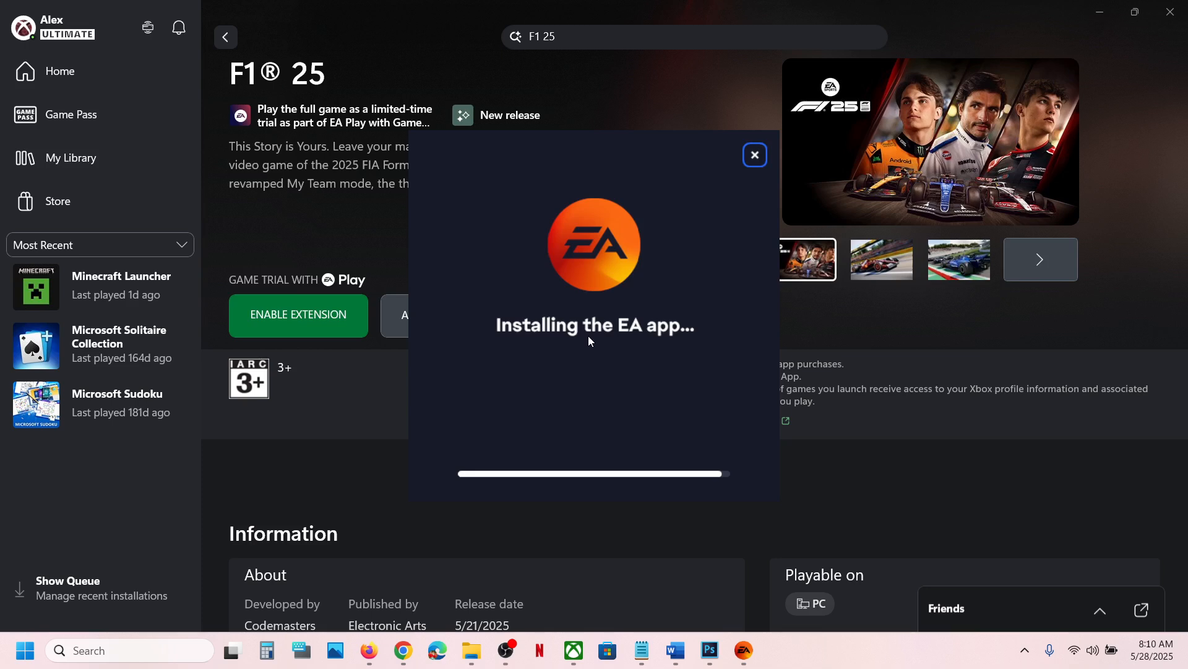
# Step: Switch on the EA App launcher extension in Settings > Library & Extensions and return to the F1 25 page
pyautogui.click(755, 154)
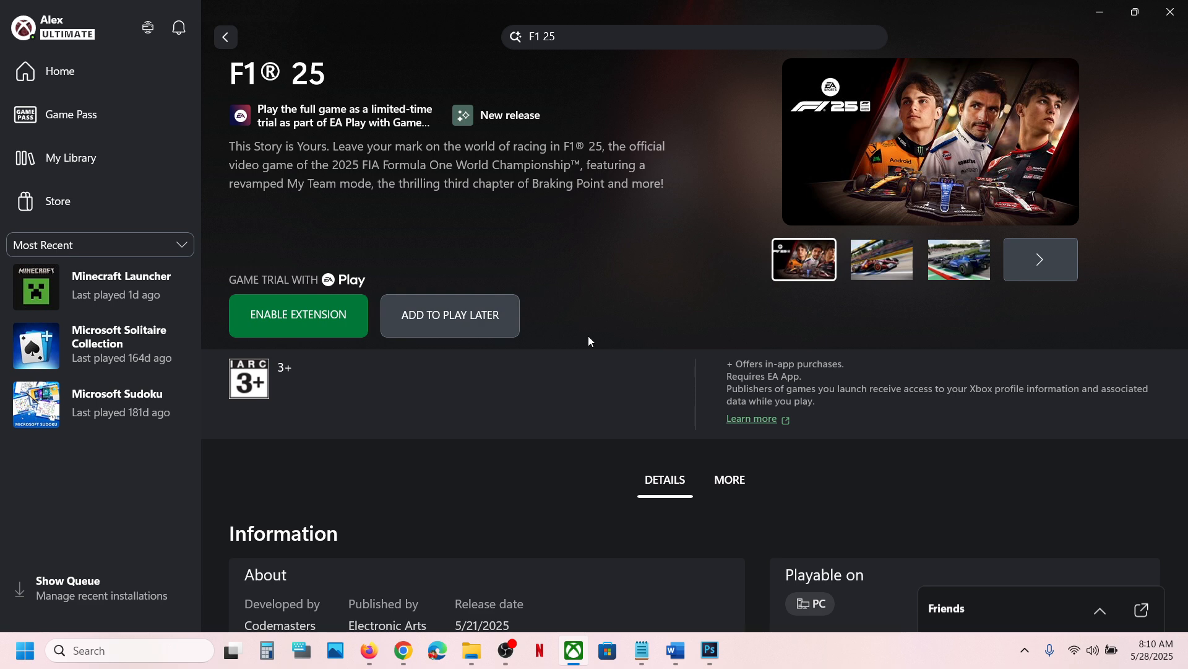
pyautogui.moveTo(316, 316)
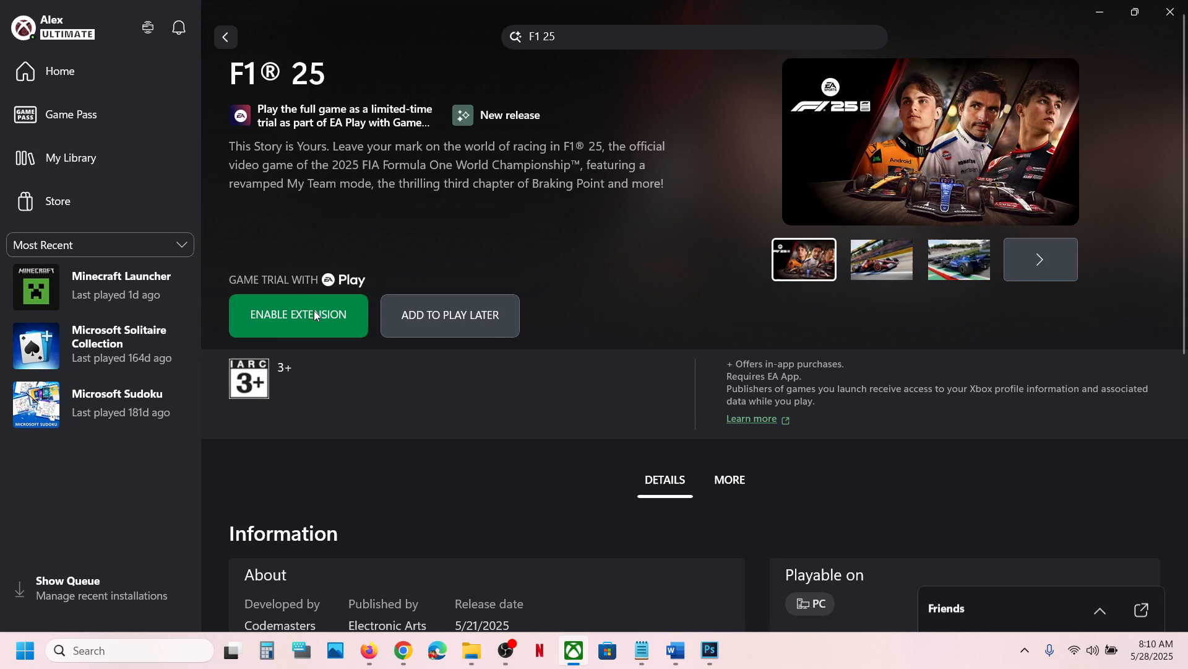
pyautogui.moveTo(47, 26)
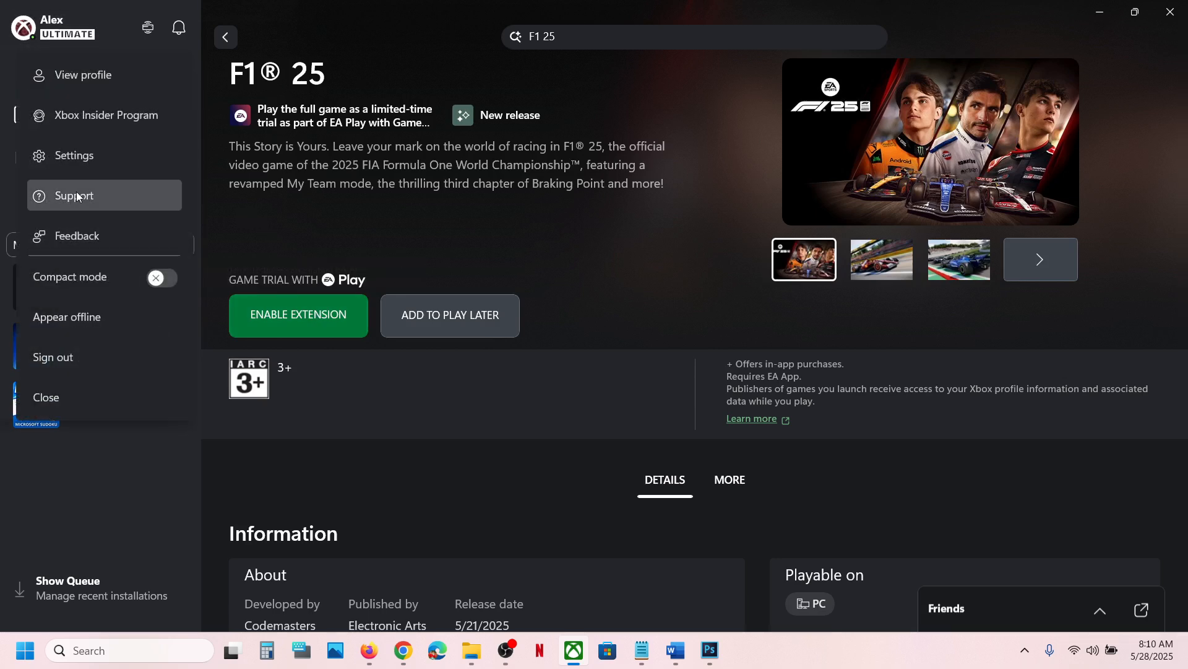
pyautogui.click(73, 156)
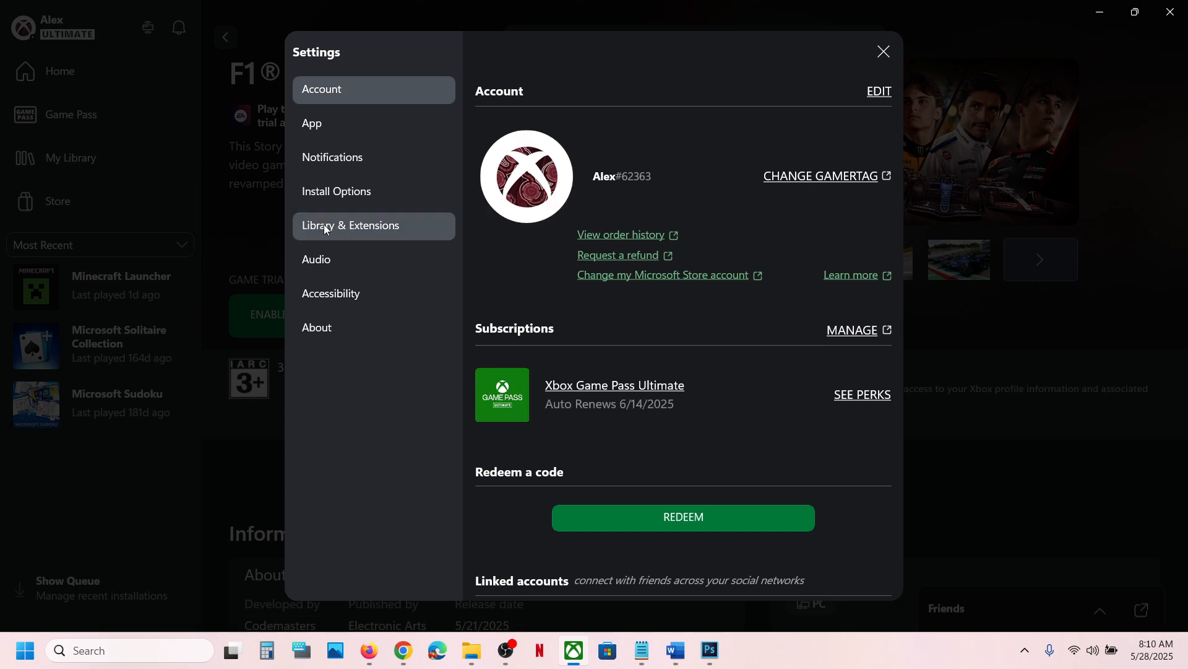
pyautogui.click(350, 225)
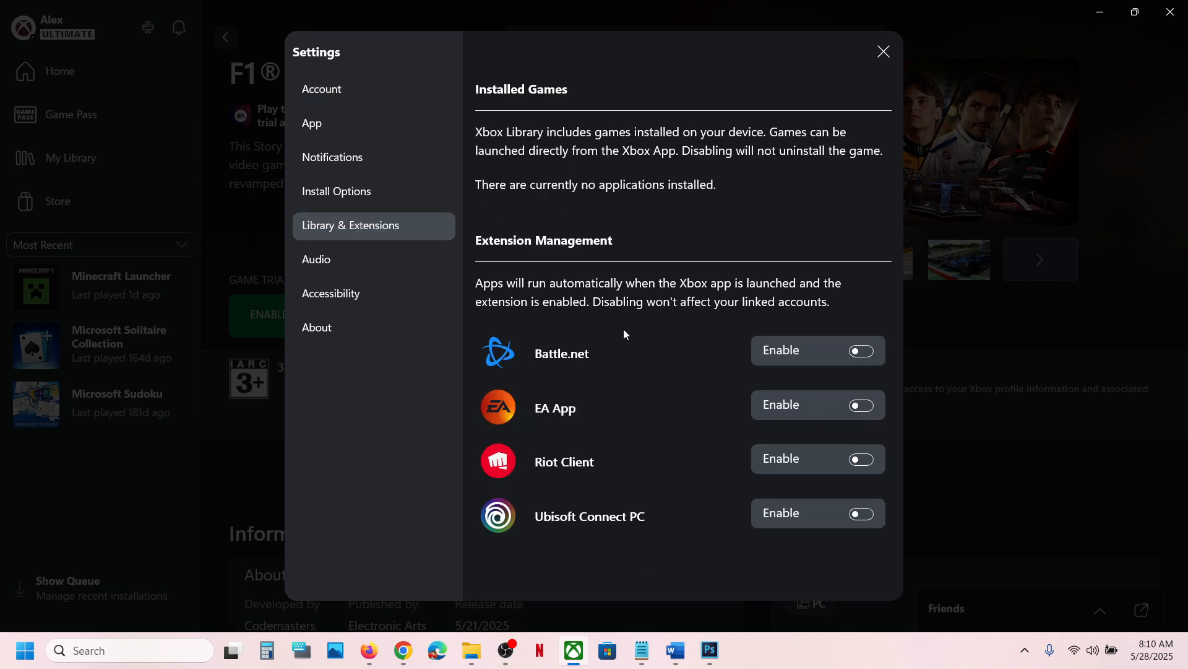
pyautogui.moveTo(949, 384)
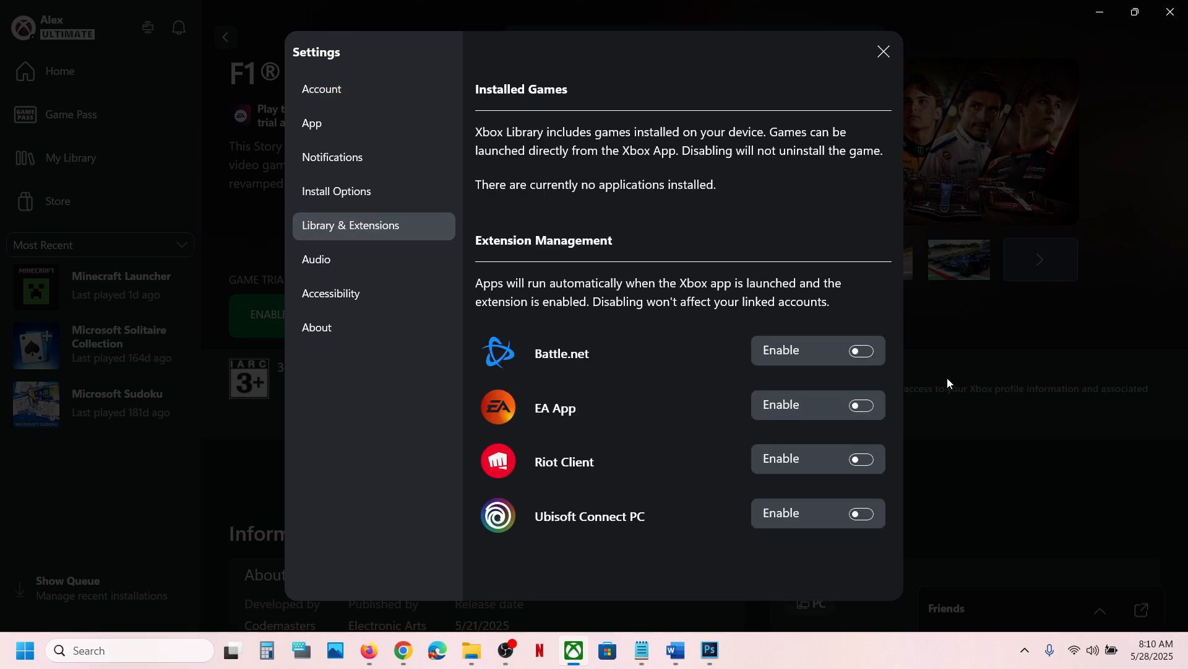
pyautogui.click(862, 404)
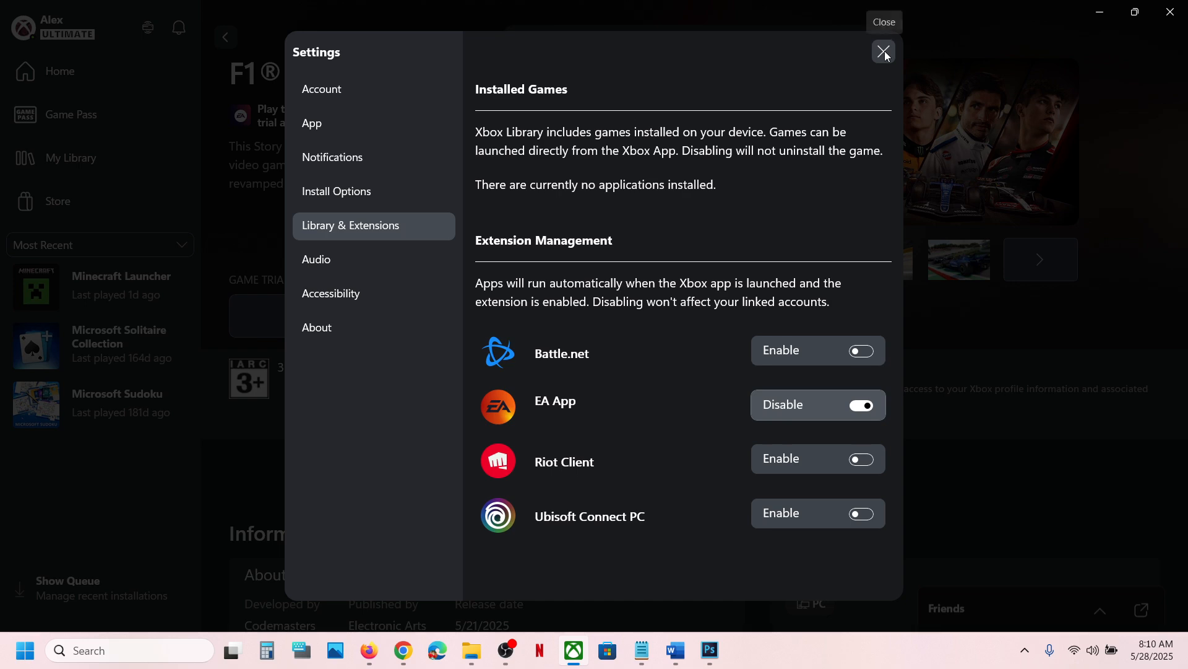
pyautogui.click(883, 52)
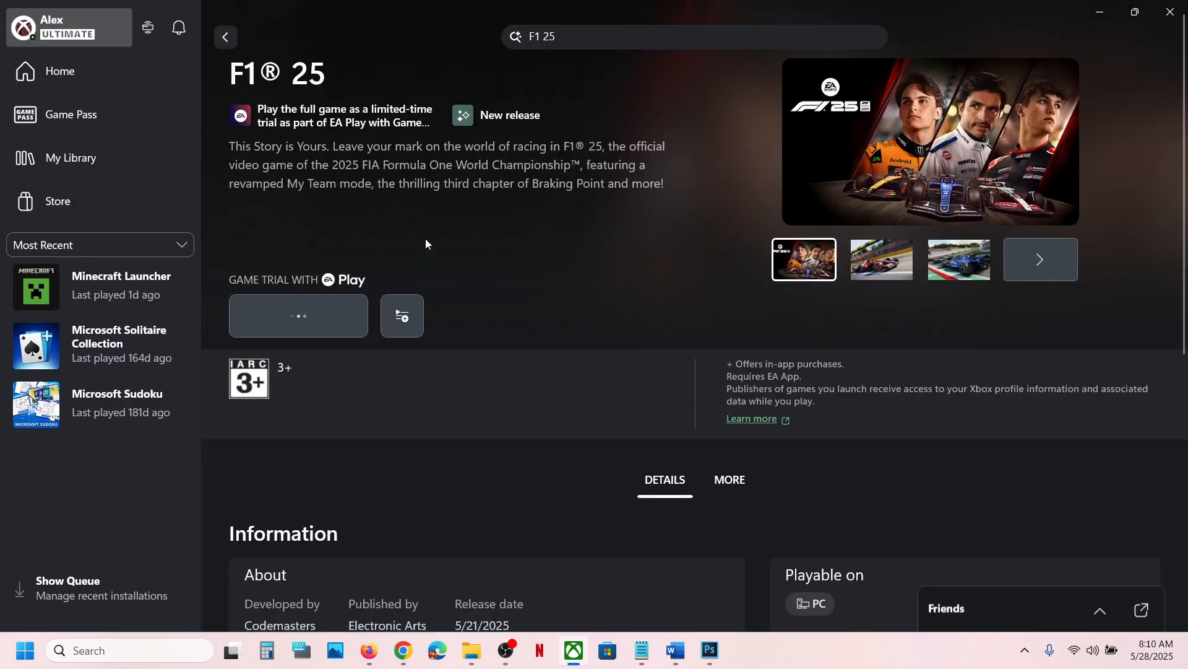
pyautogui.moveTo(416, 252)
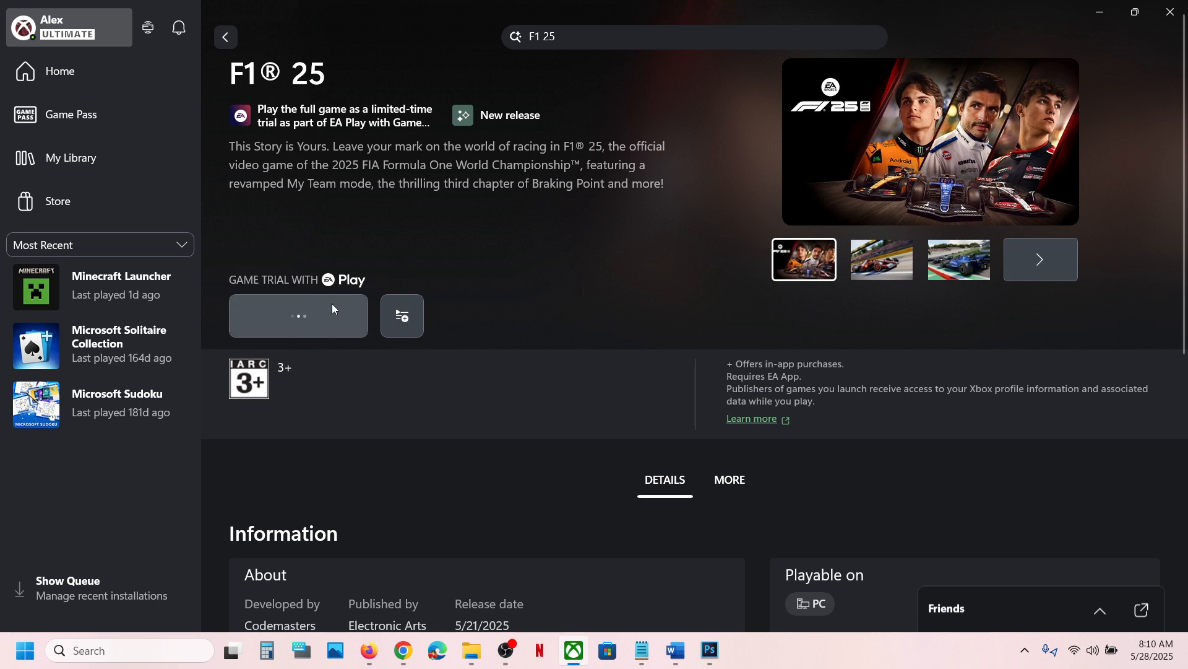
pyautogui.moveTo(403, 261)
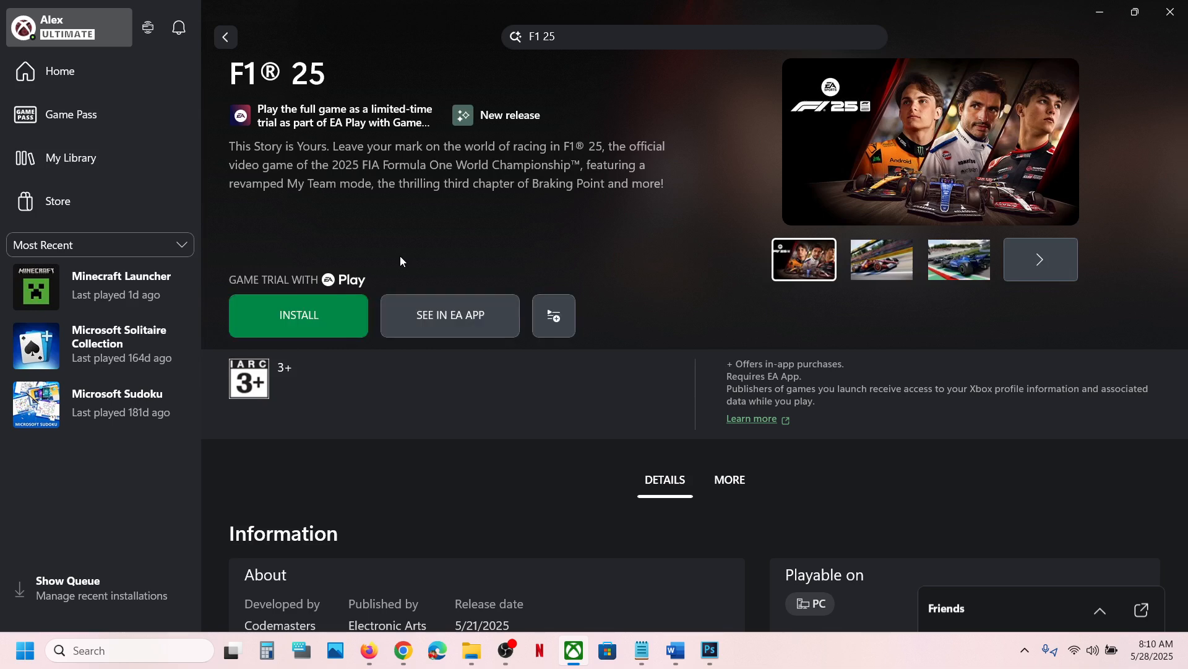
pyautogui.moveTo(307, 319)
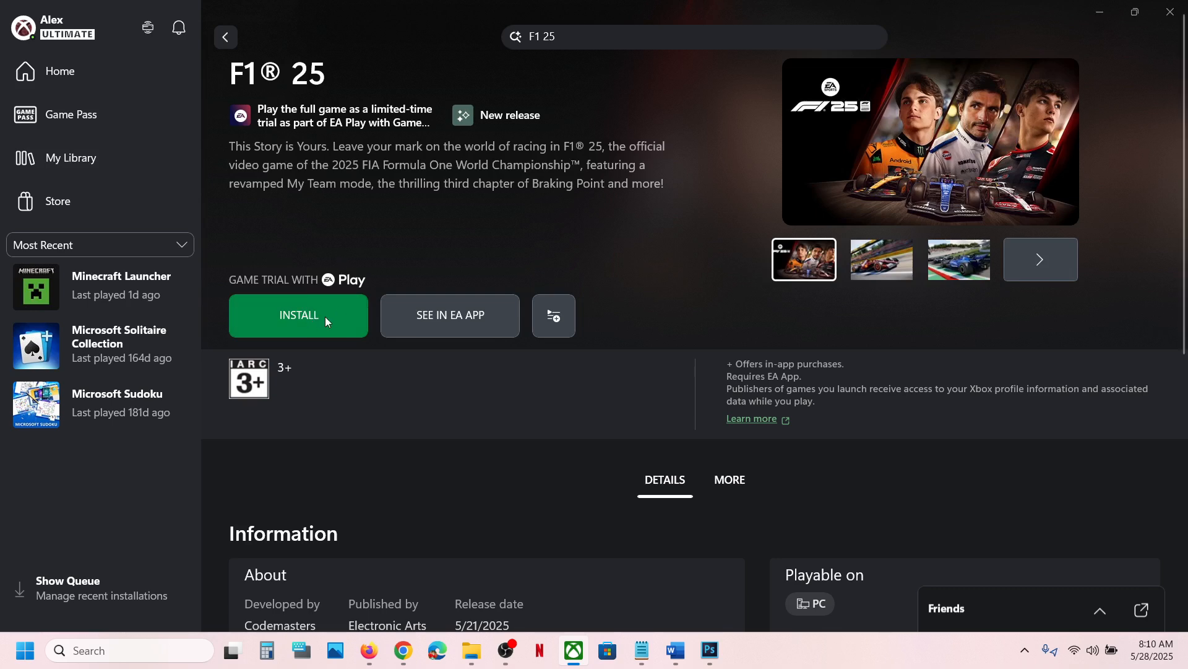
pyautogui.moveTo(629, 401)
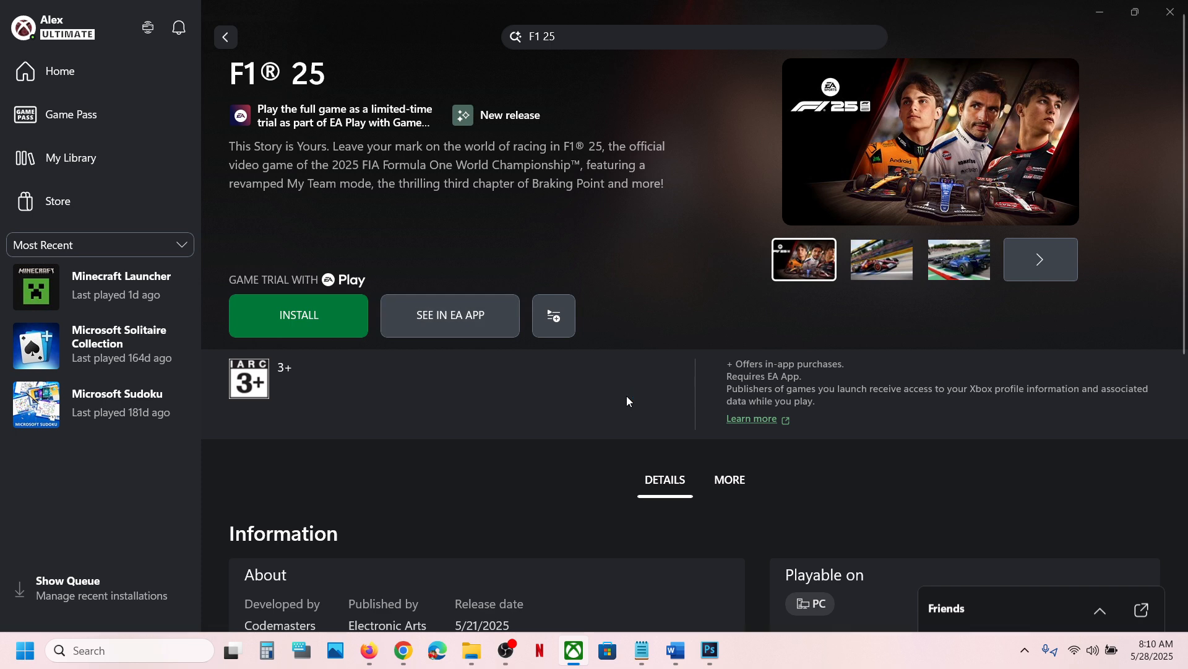
# Step: Install the F1 25 Game Trial from its page so it opens in the EA app
pyautogui.click(451, 316)
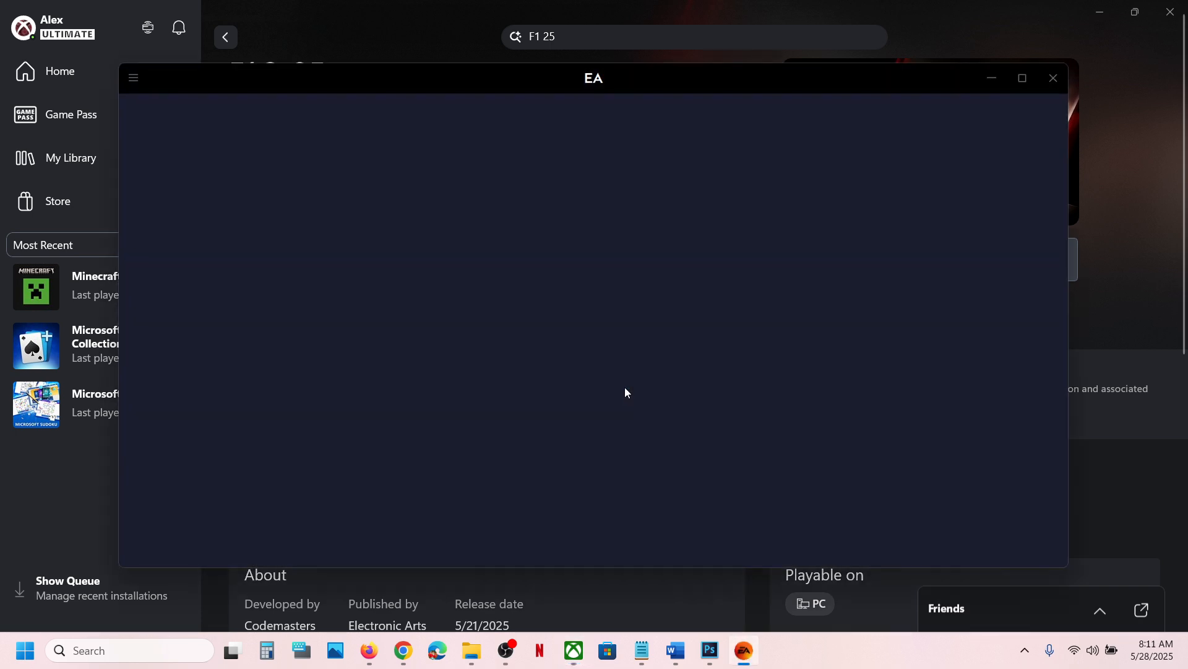
pyautogui.moveTo(637, 282)
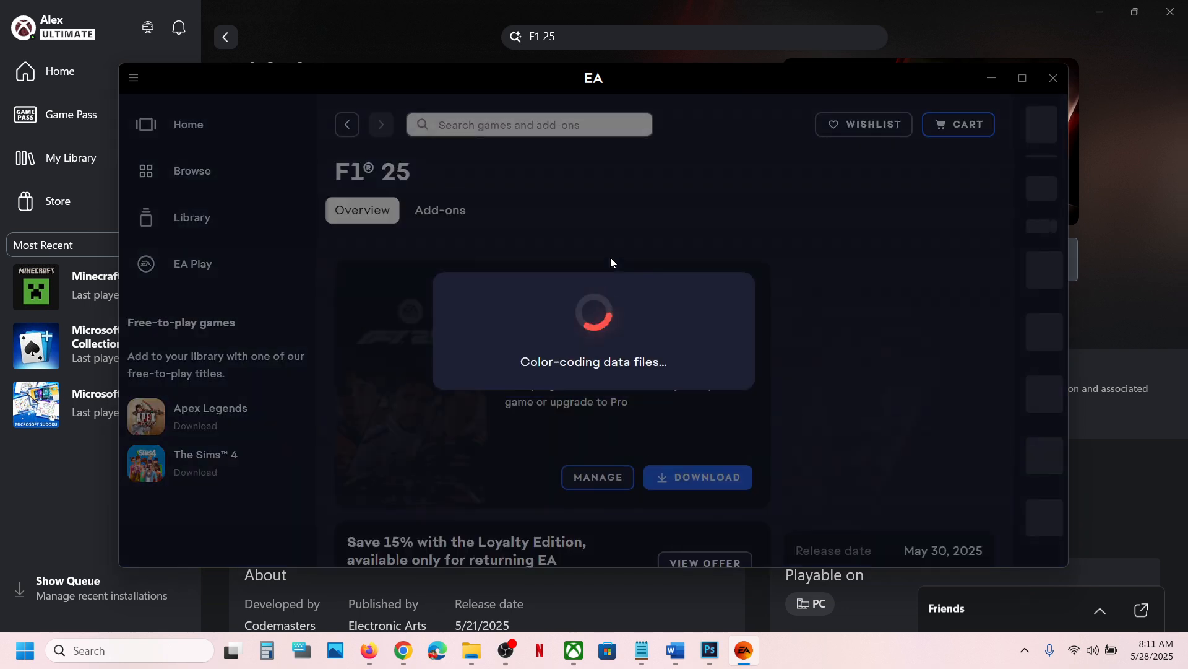
# Step: Download the F1 25 trial with the default install location and language, accepting the terms of play
pyautogui.click(698, 478)
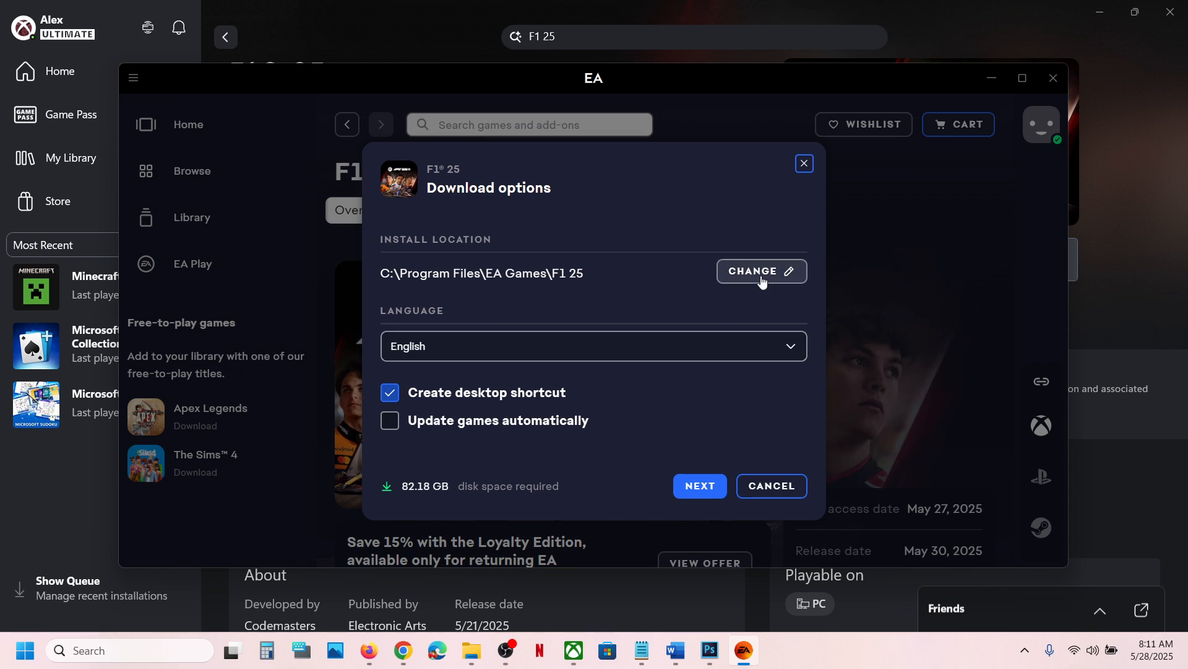
pyautogui.moveTo(431, 361)
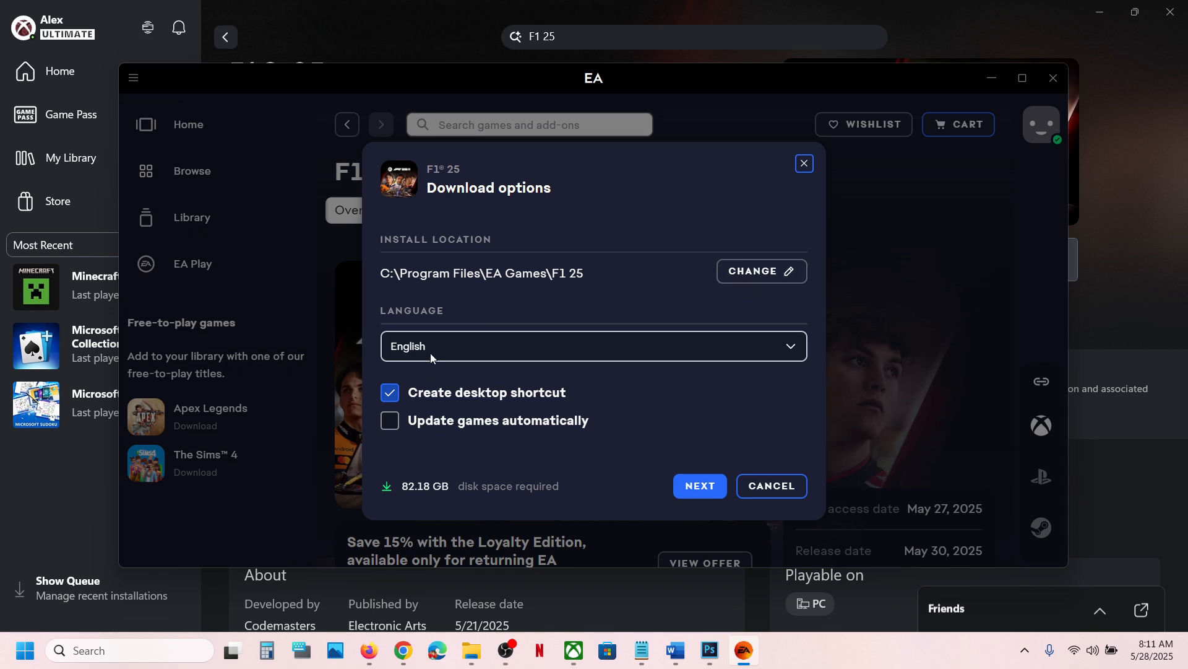
pyautogui.moveTo(449, 349)
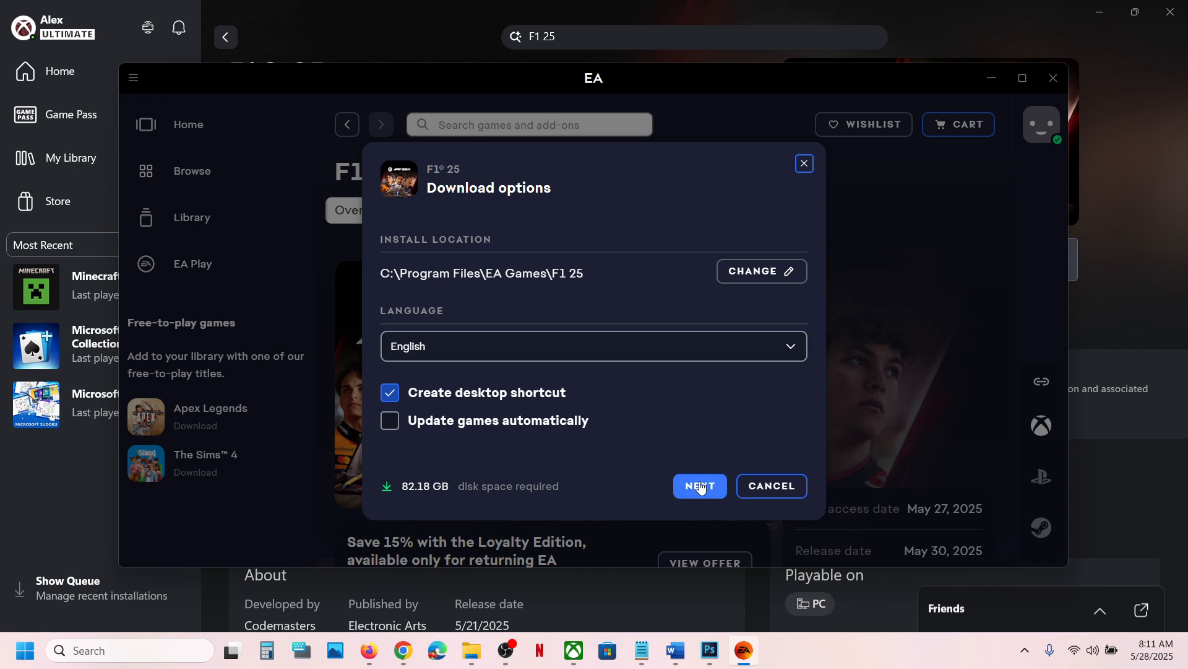
pyautogui.click(699, 485)
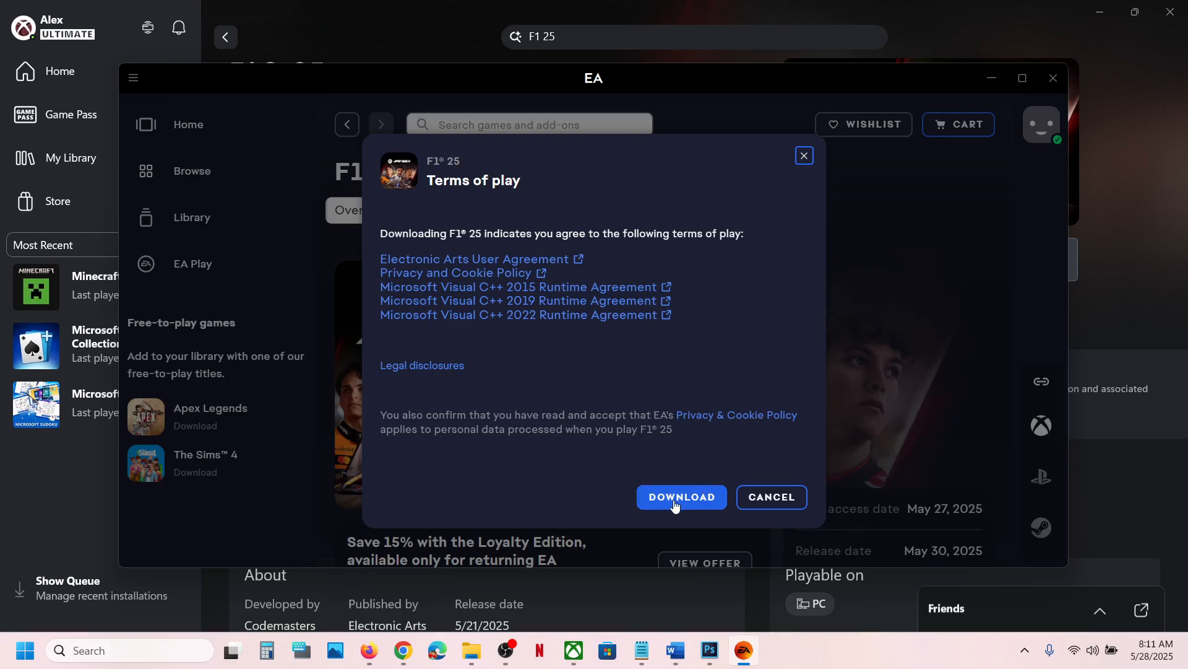
pyautogui.click(680, 498)
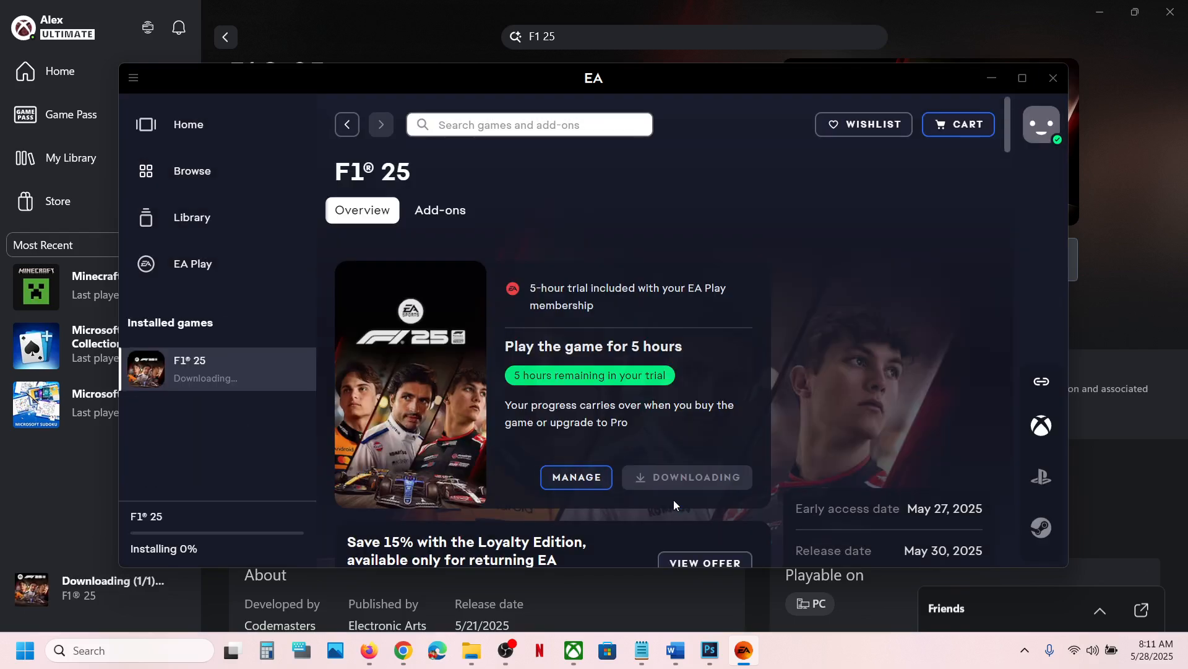
pyautogui.moveTo(603, 430)
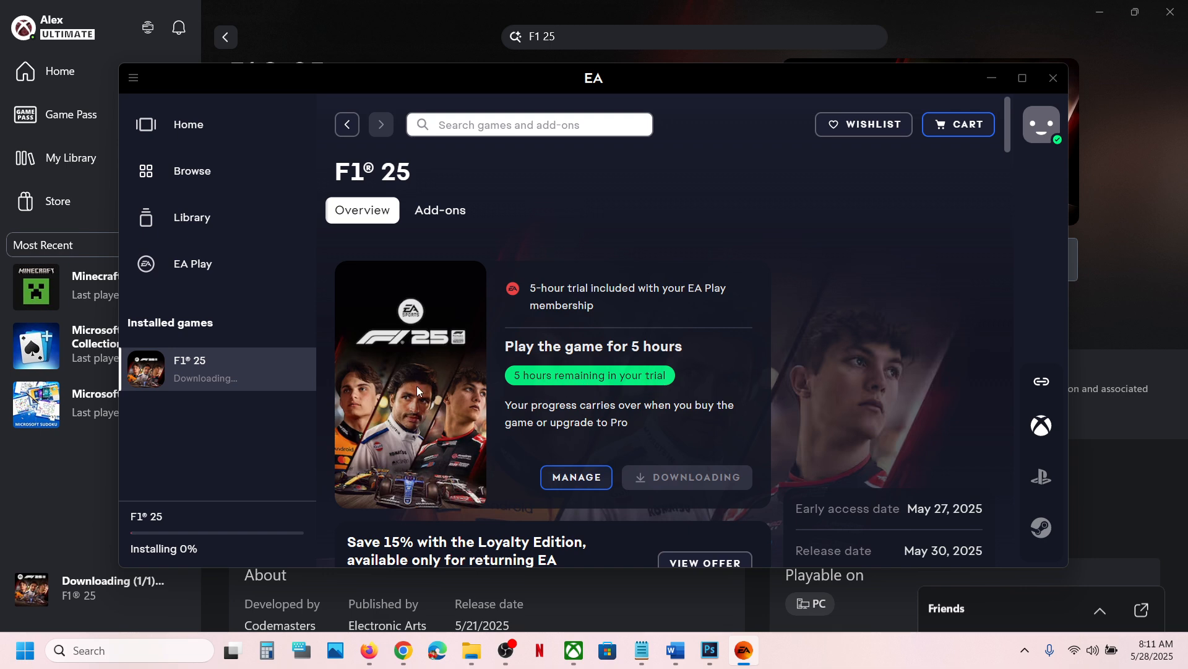
pyautogui.moveTo(552, 386)
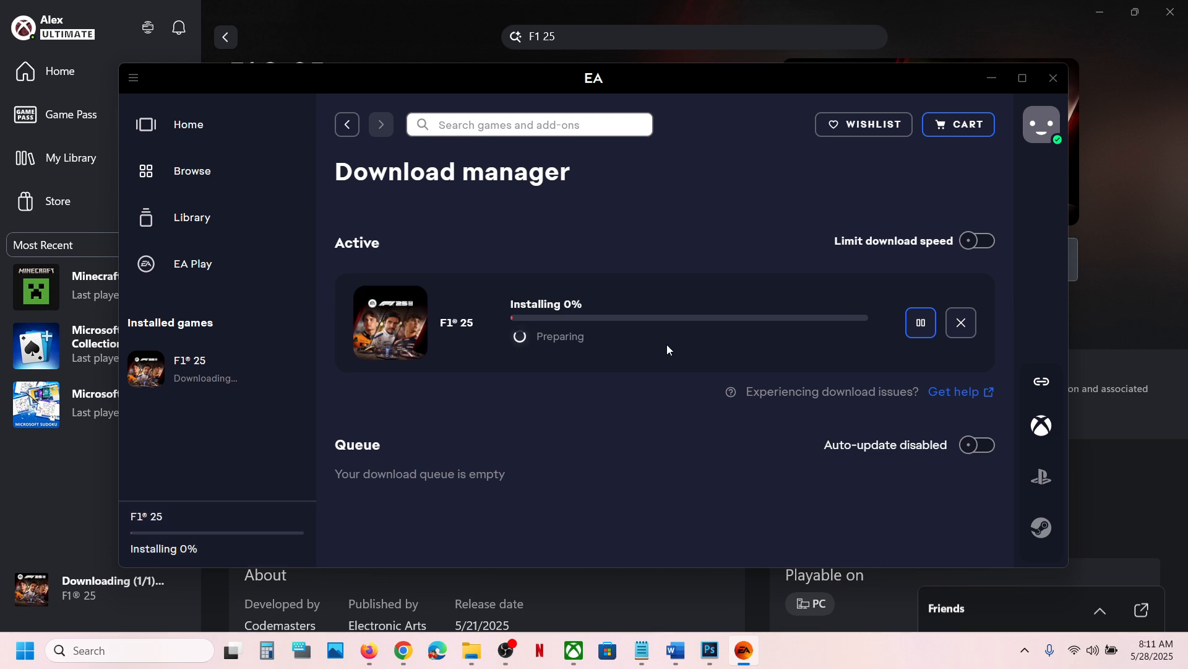
pyautogui.click(189, 369)
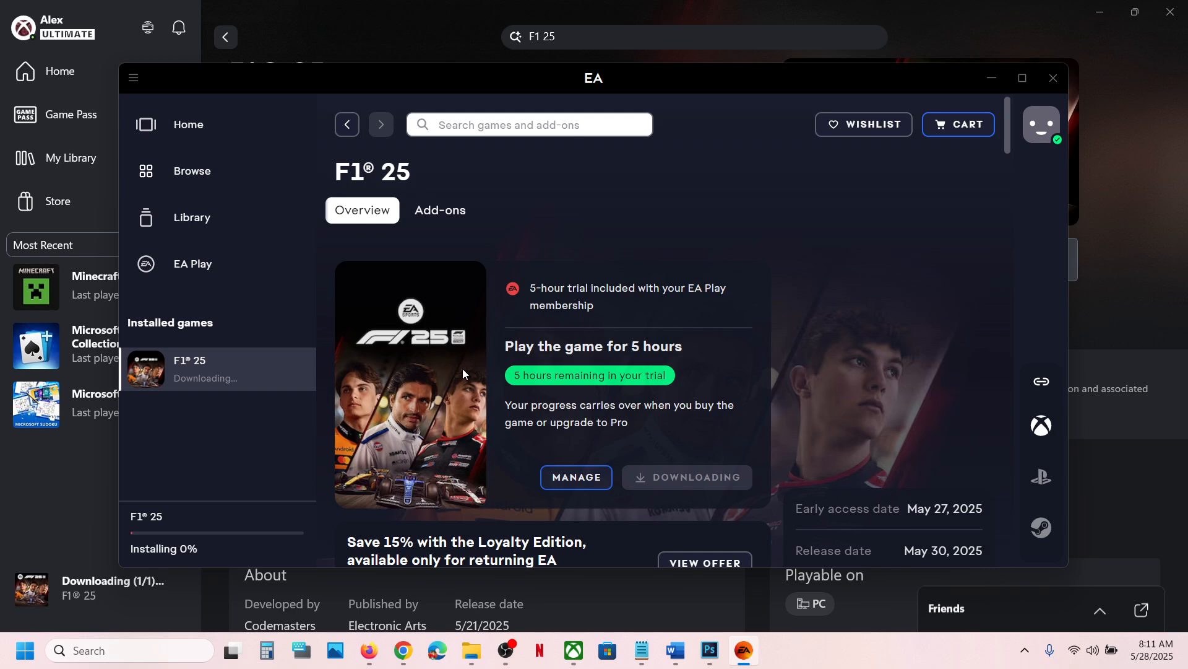
pyautogui.moveTo(861, 656)
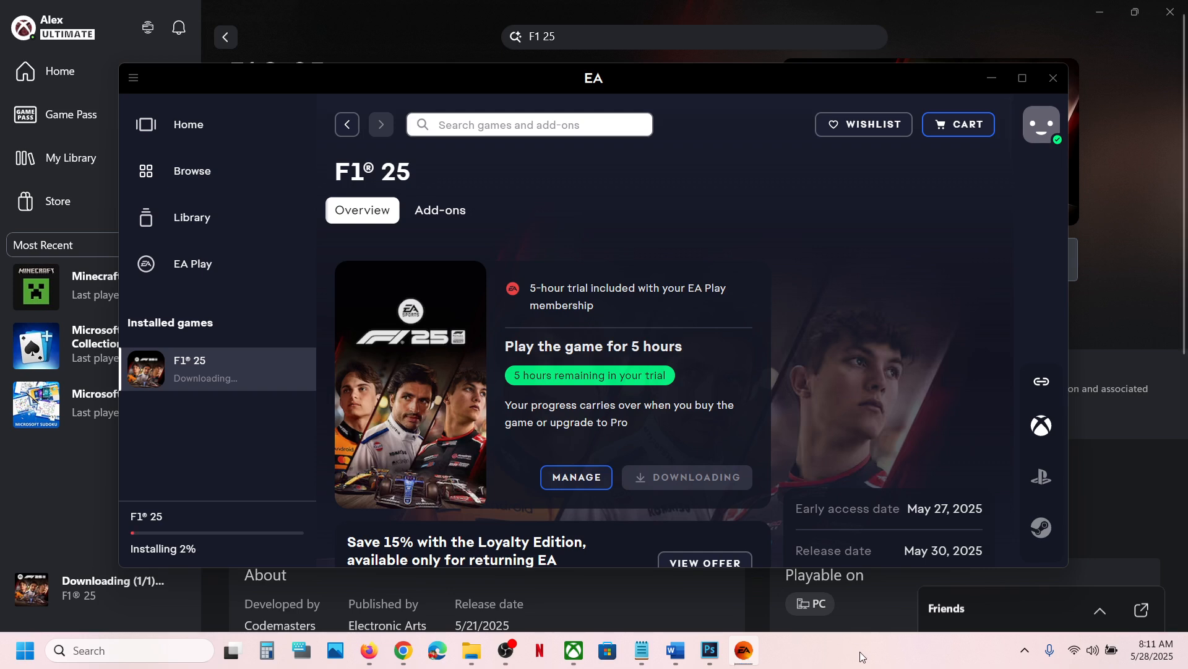